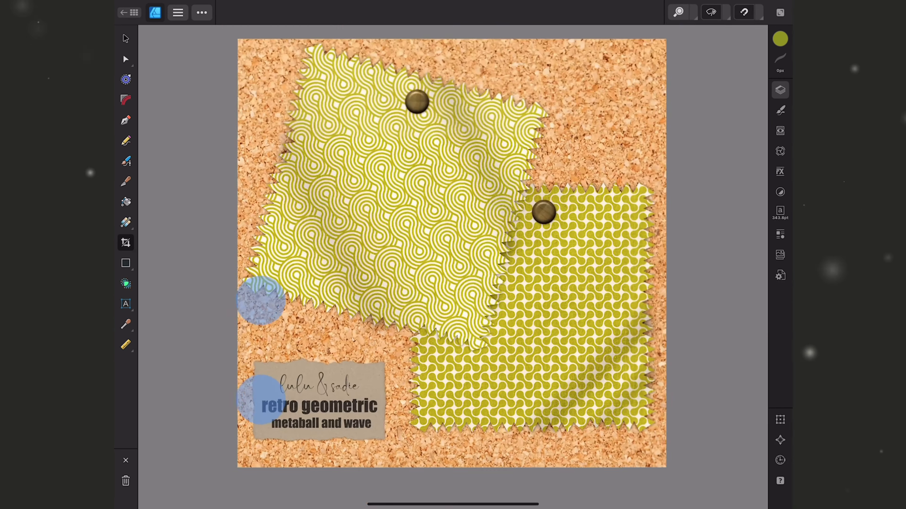
Place the Texturelabs masking-tape image into the document as its own layer.
left_click(779, 90)
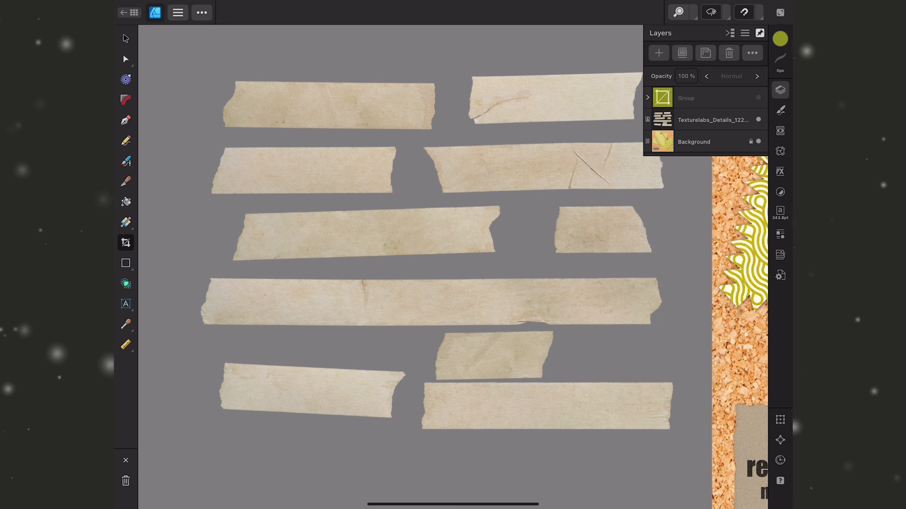
Scale the masking-tape sheet down so all strips sit inside the page.
left_click(155, 12)
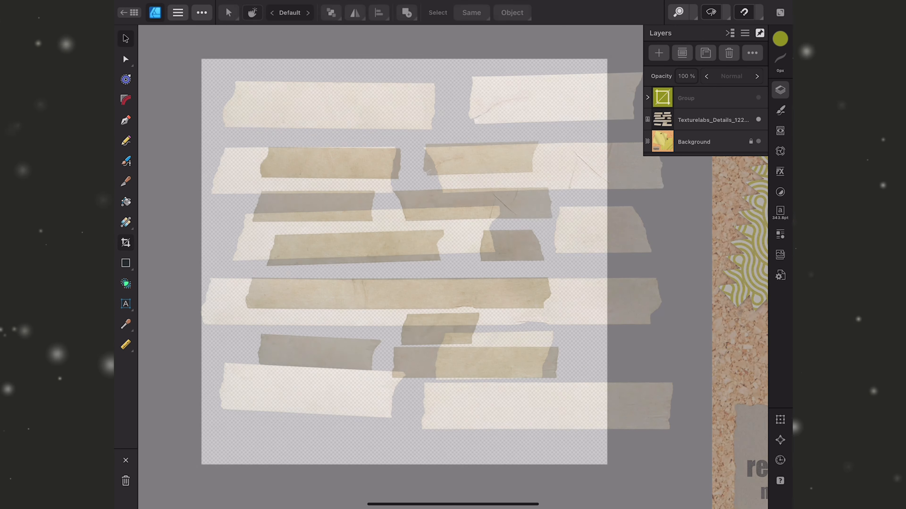
left_click(758, 141)
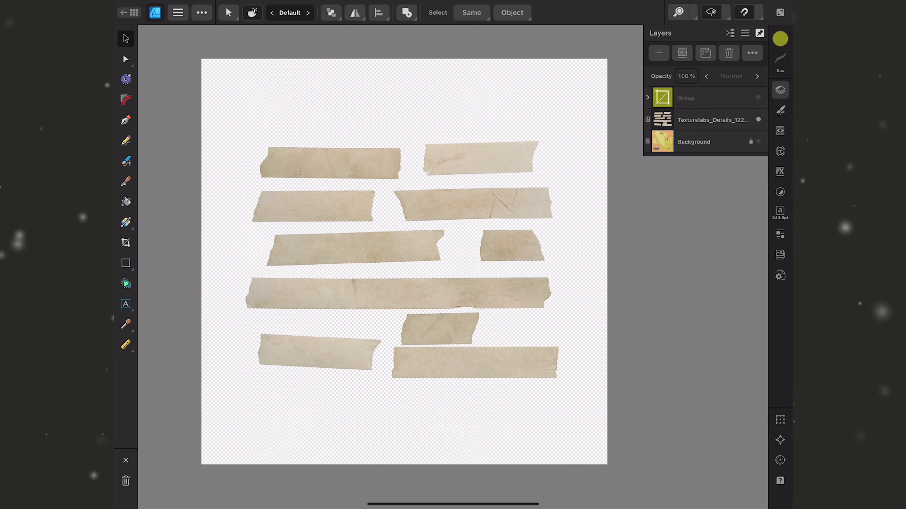
Vector-crop the tape sheet down to a single short strip.
left_click(712, 119)
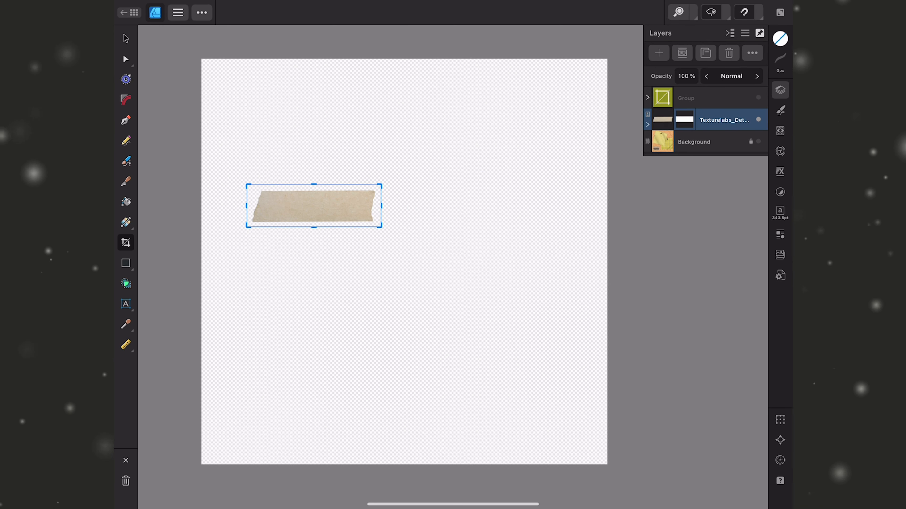
Check the tape layer's Rectangle mask and move the strip onto the label's top edge.
left_click(283, 185)
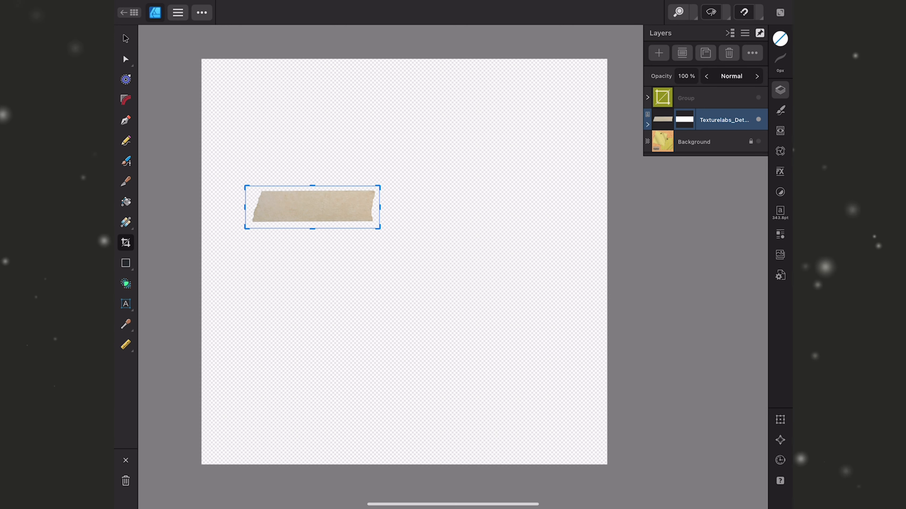
left_click(647, 124)
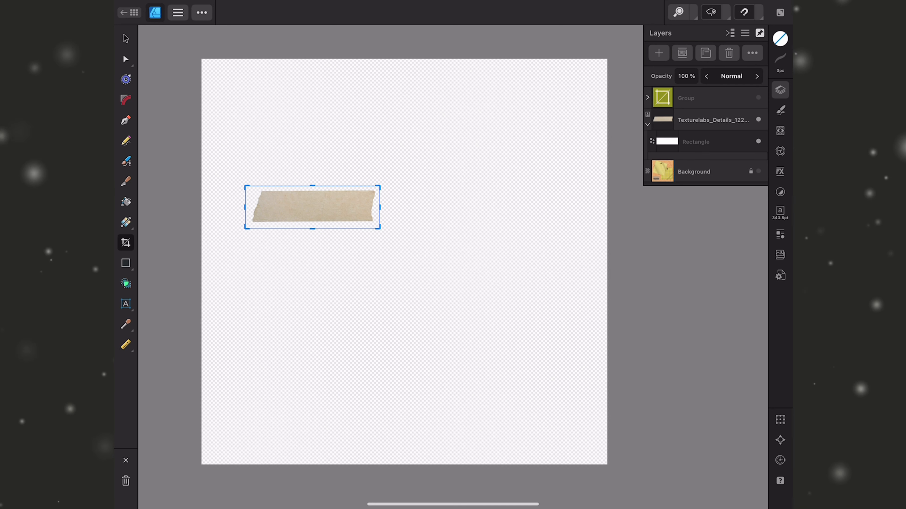
left_click(714, 119)
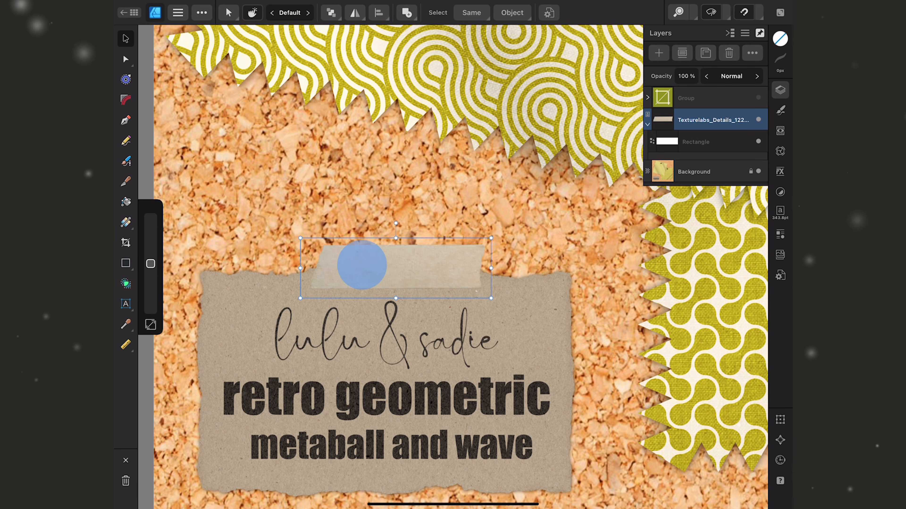
Enlarge the tape strip along the label's torn edge and show the layer Rasterize options.
key("Delete")
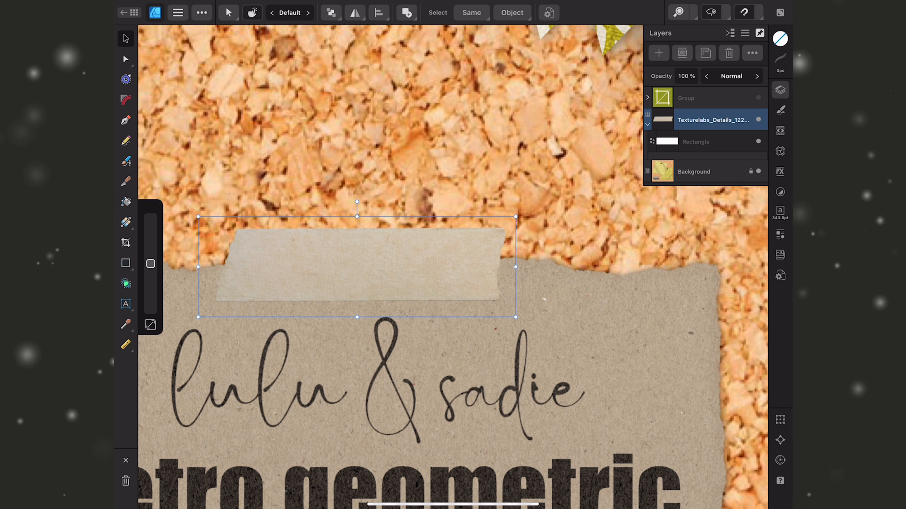
left_click(752, 52)
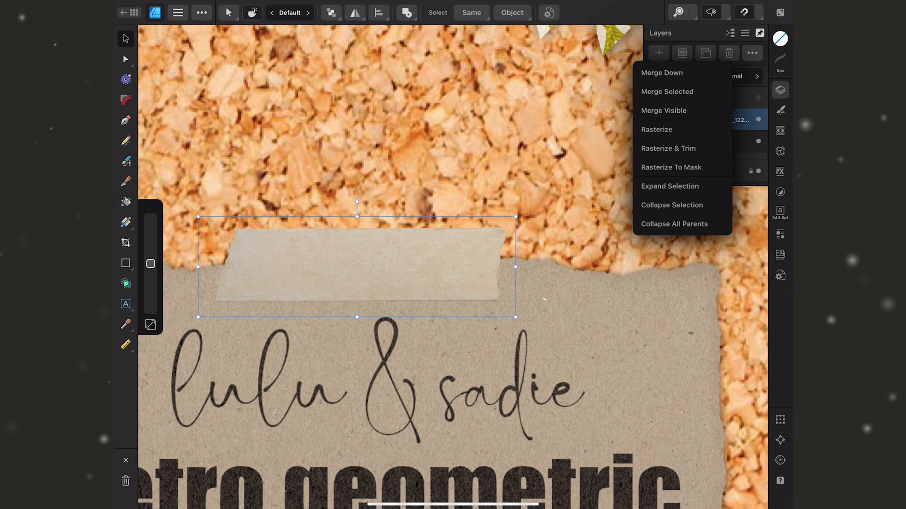